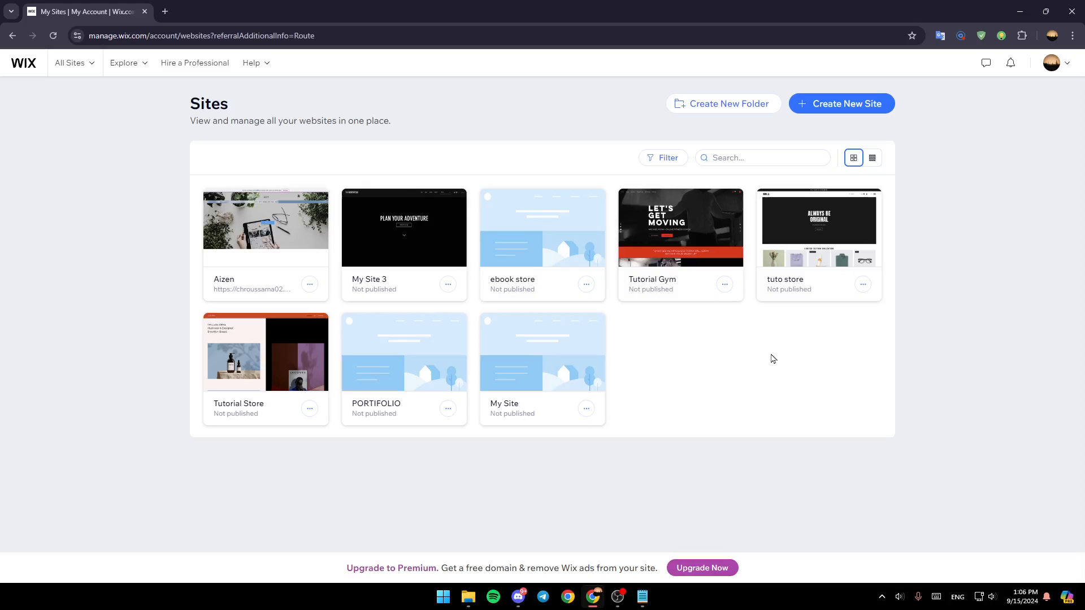
mouse_move(537, 254)
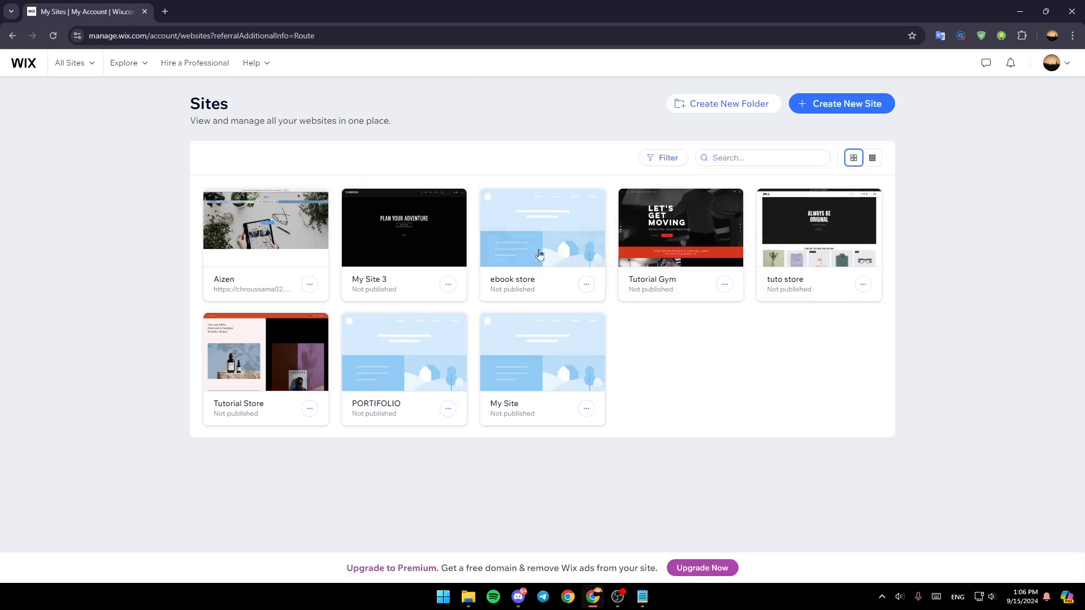
mouse_move(728, 389)
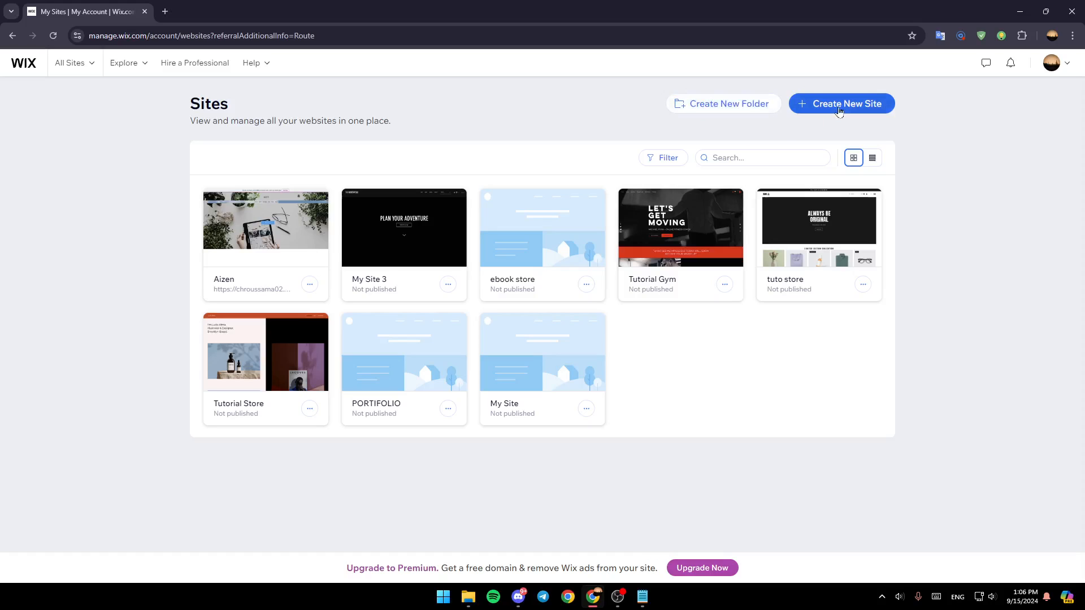
mouse_move(832, 144)
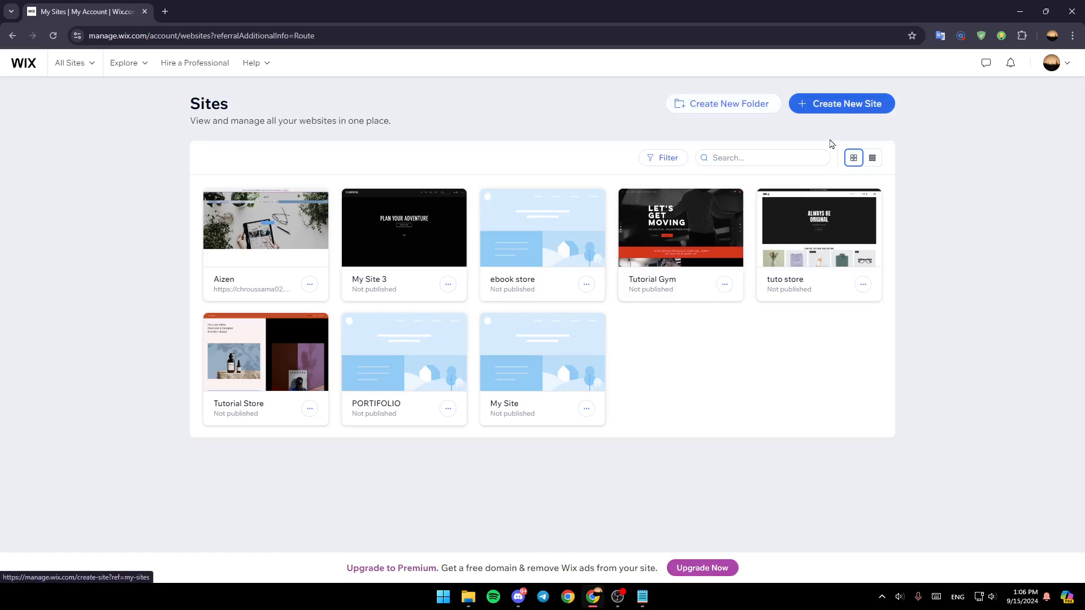
mouse_move(185, 421)
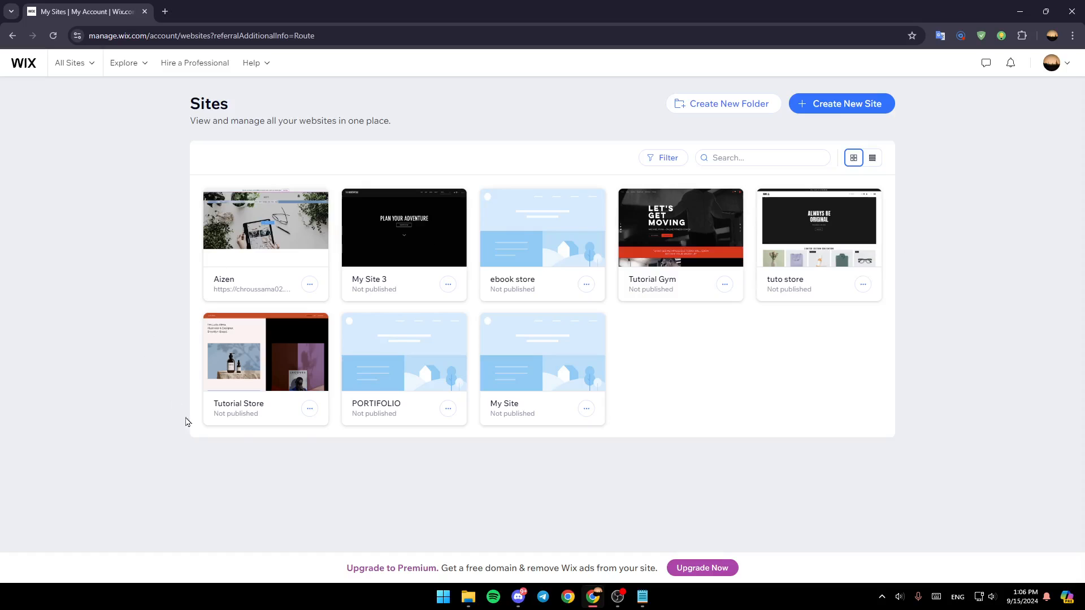
mouse_move(541, 227)
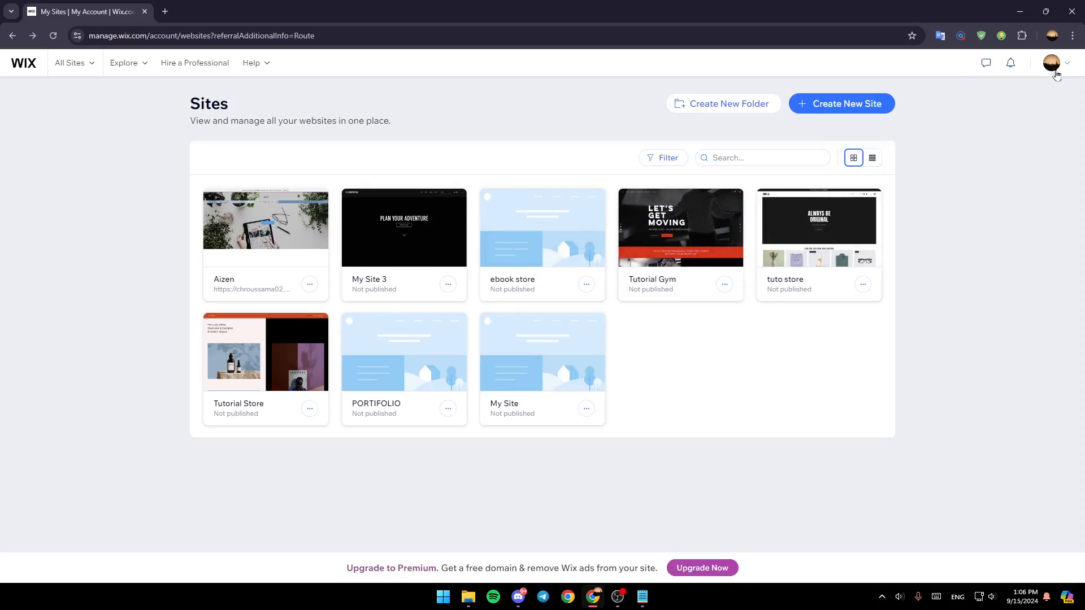
mouse_move(680, 227)
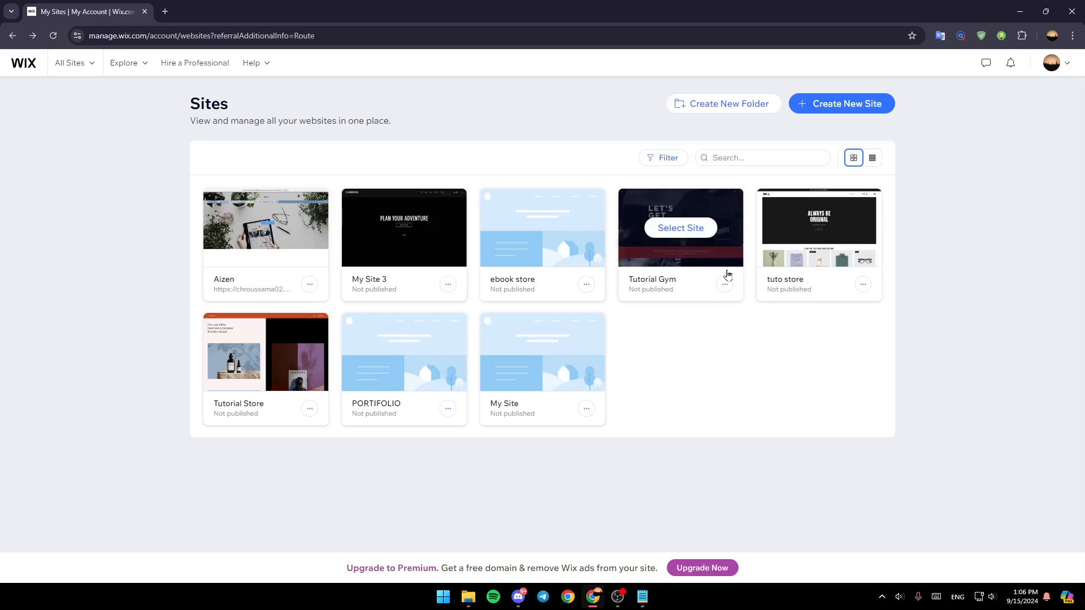
mouse_move(656, 394)
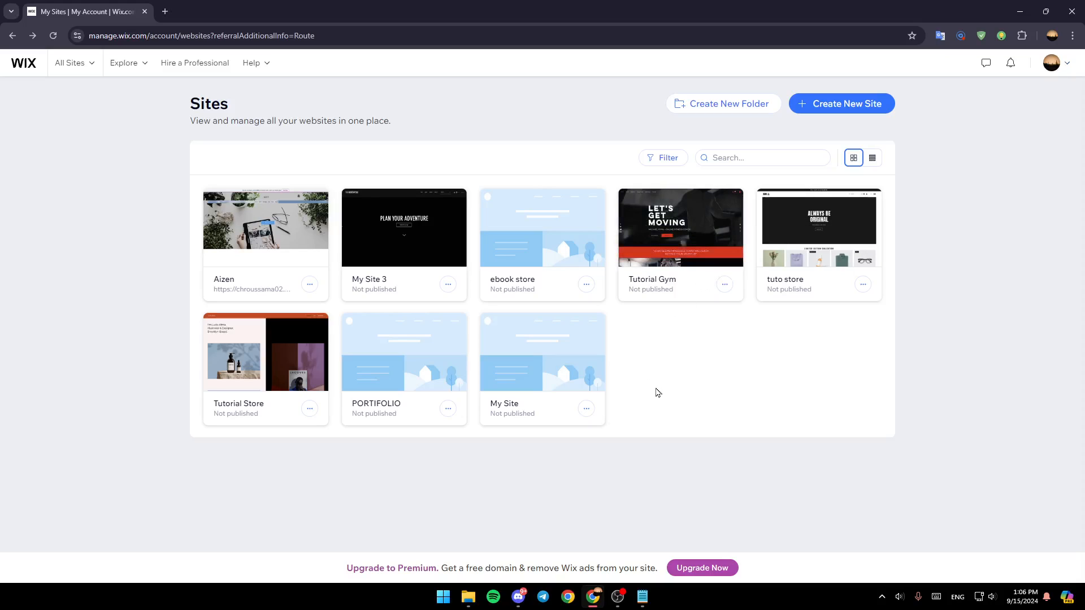
Step: Go to Account Settings from the profile avatar menu
click(1052, 63)
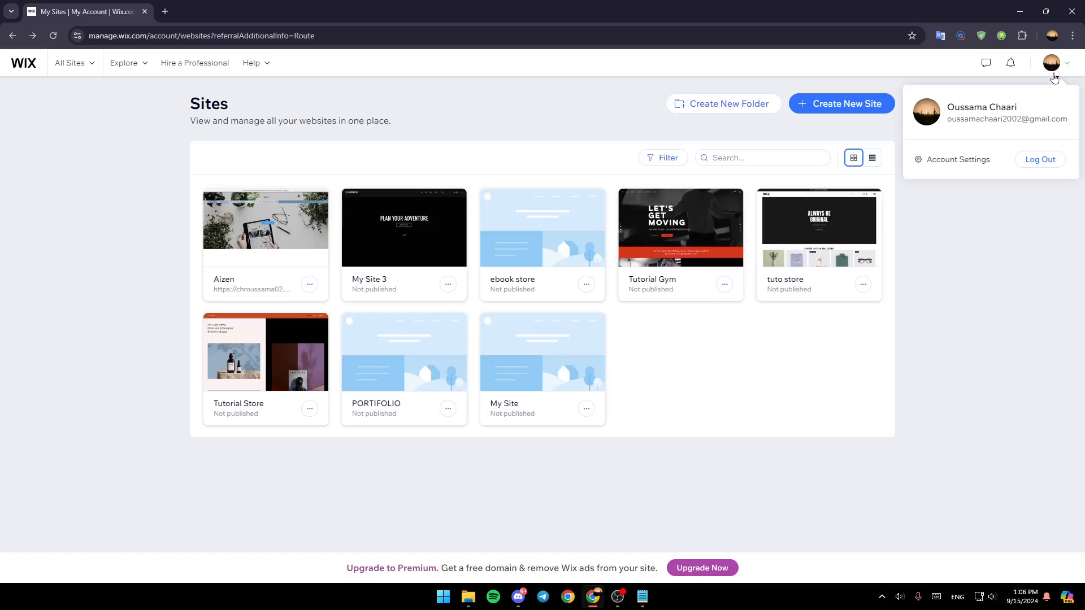
mouse_move(945, 108)
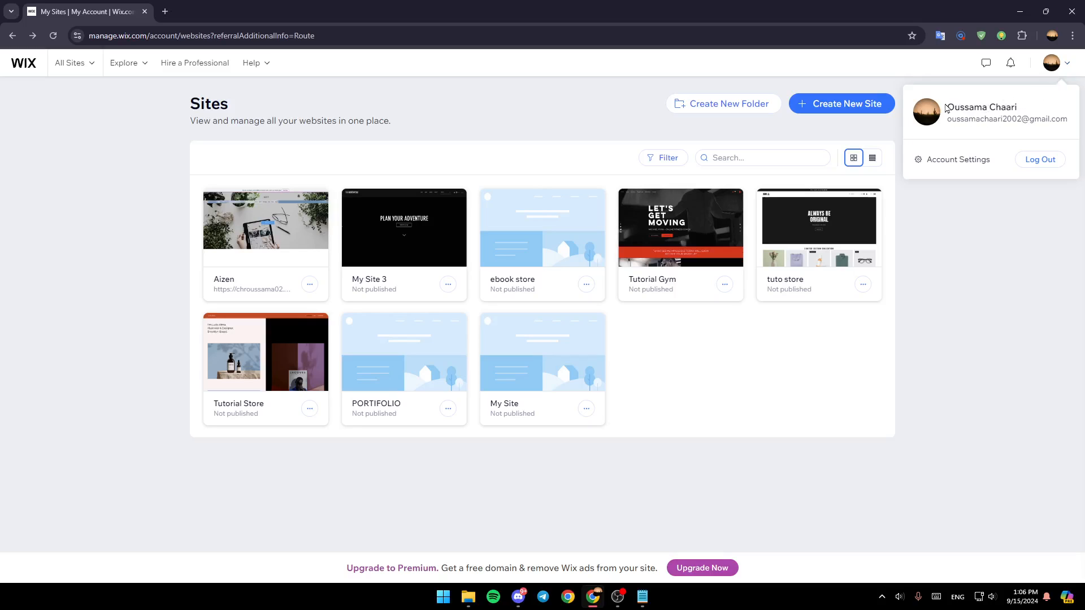
mouse_move(959, 159)
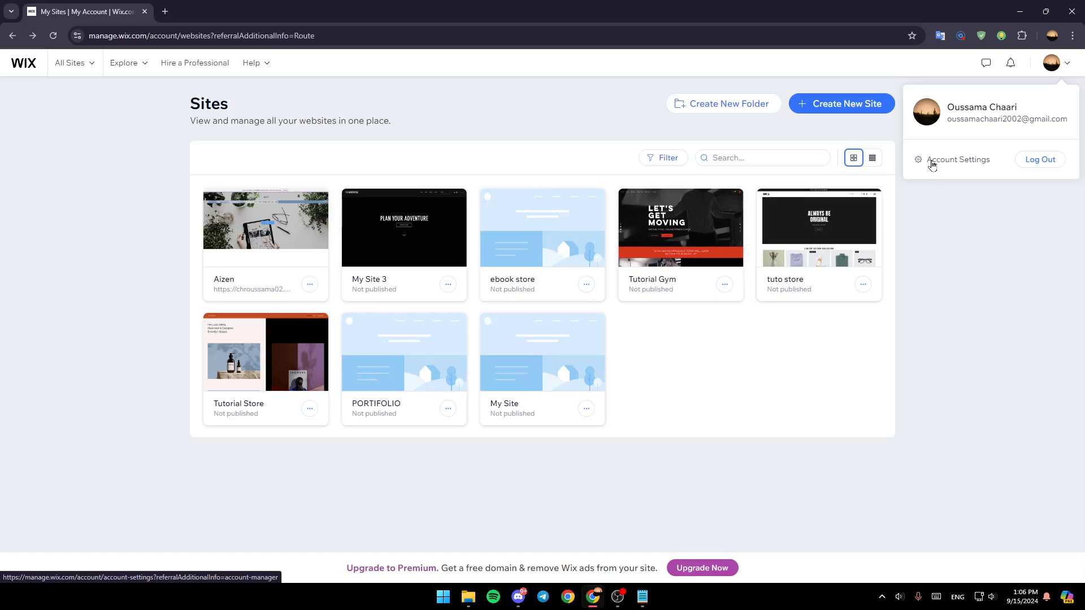
click(958, 159)
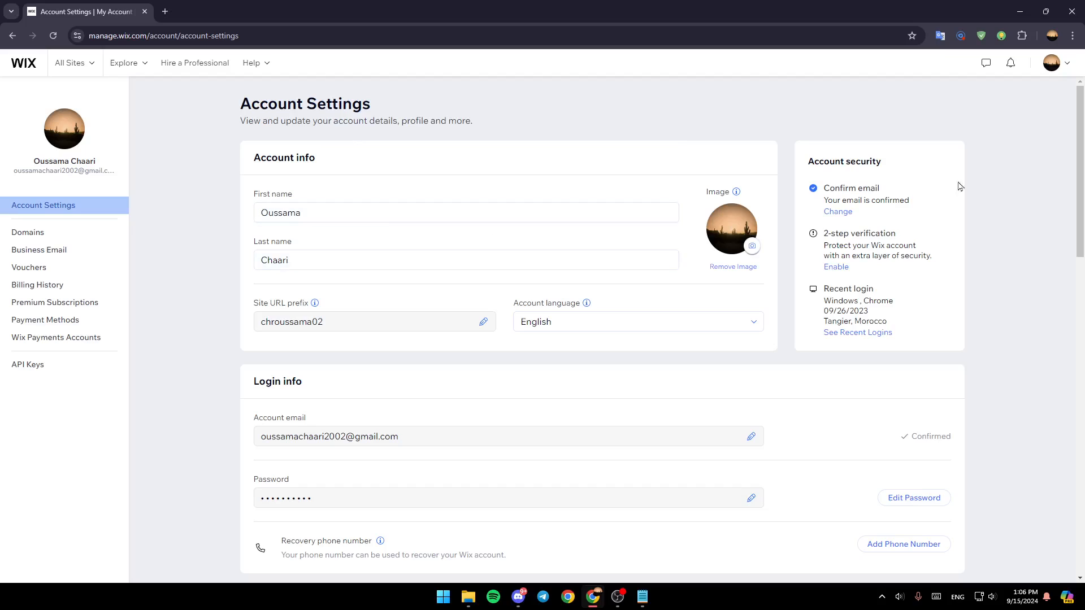
click(466, 213)
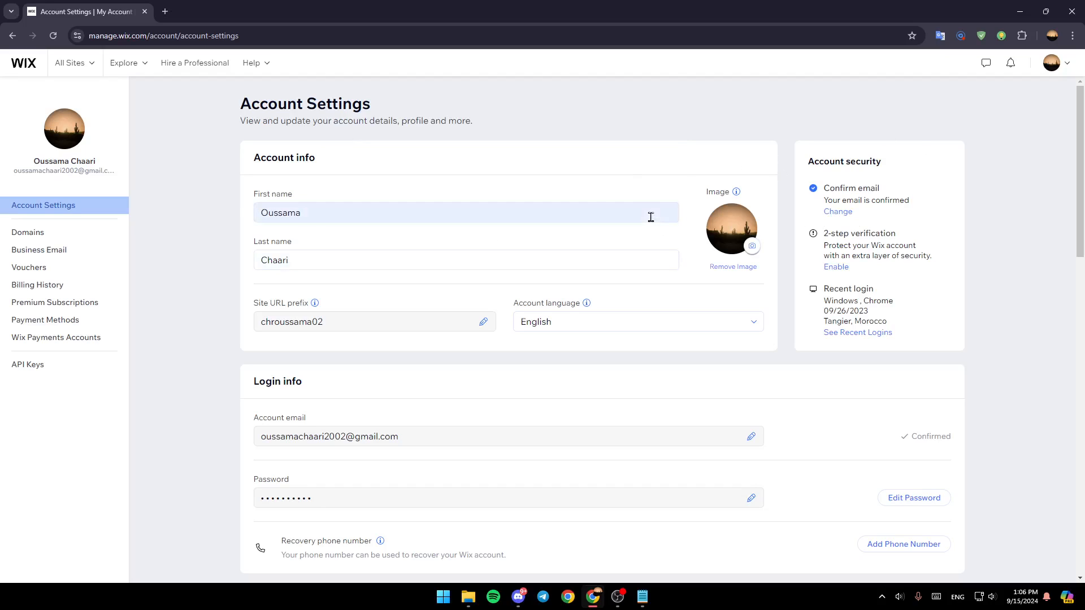
mouse_move(245, 376)
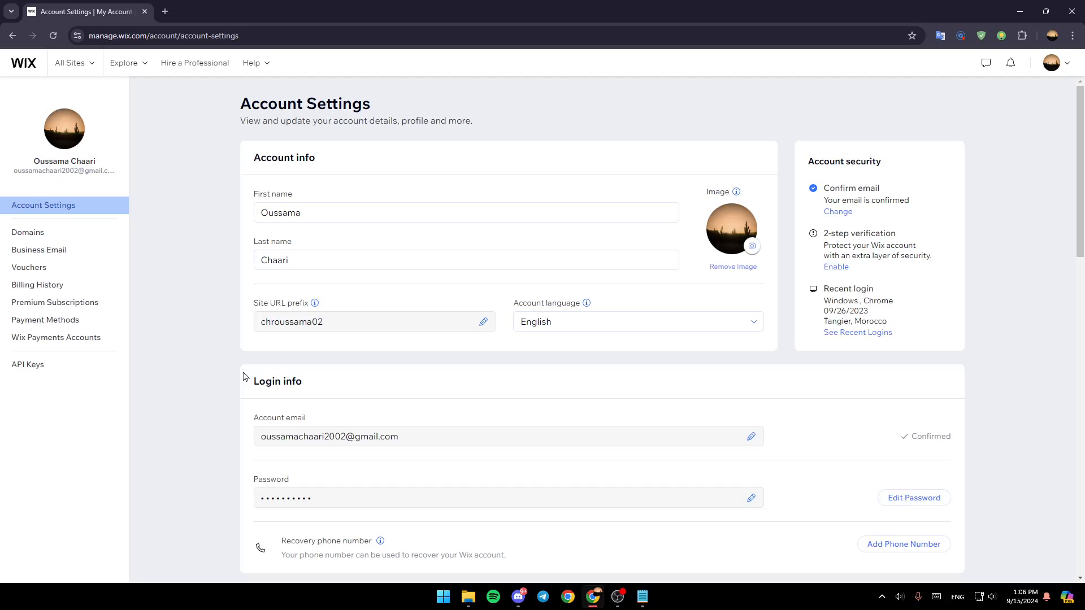
mouse_move(10, 84)
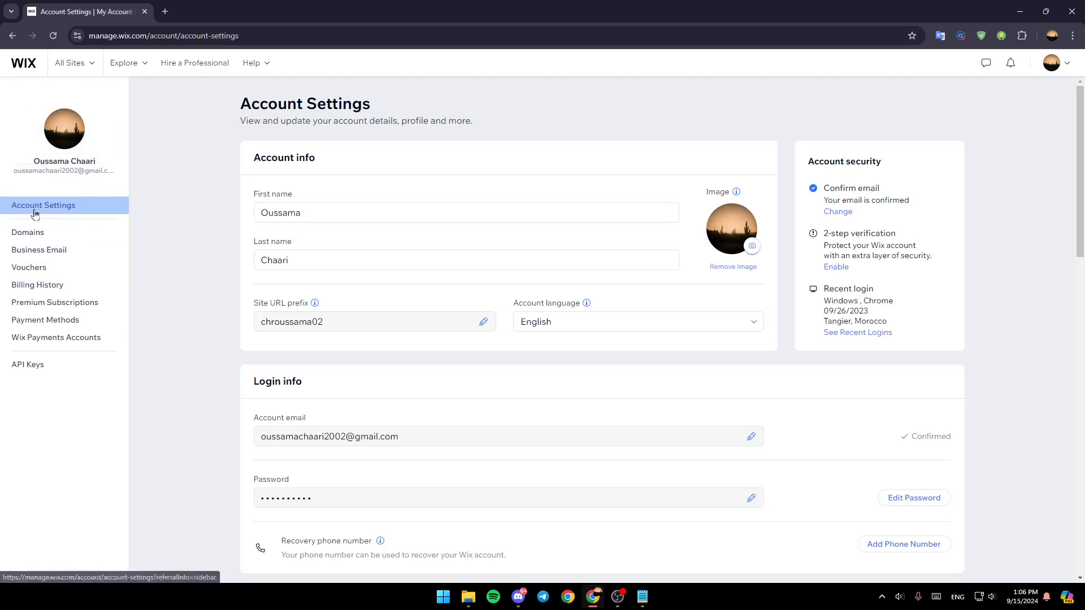
mouse_move(85, 233)
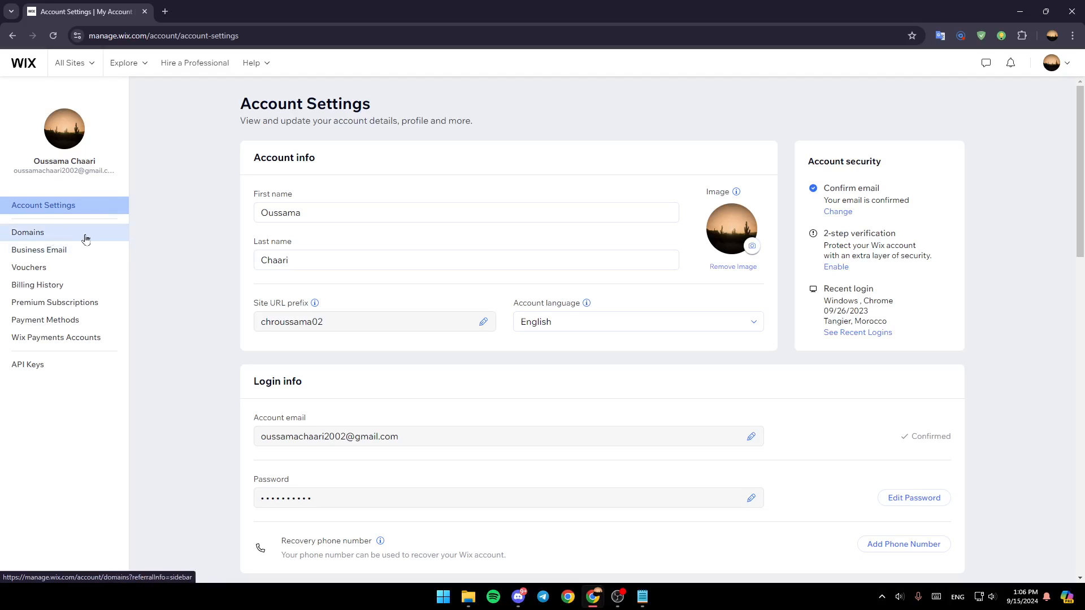
mouse_move(224, 270)
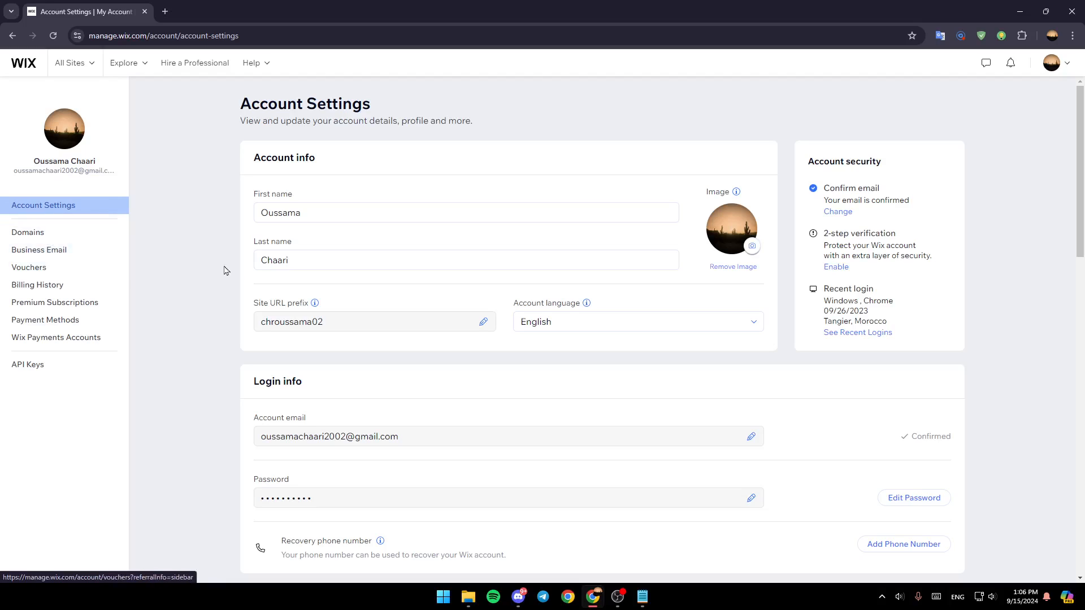
mouse_move(56, 303)
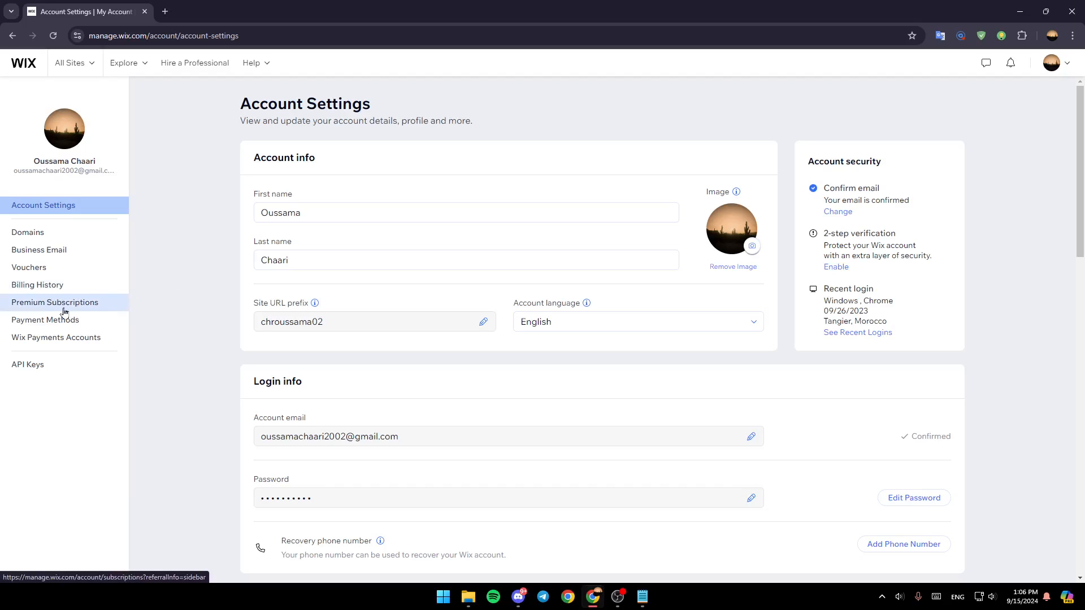
mouse_move(57, 337)
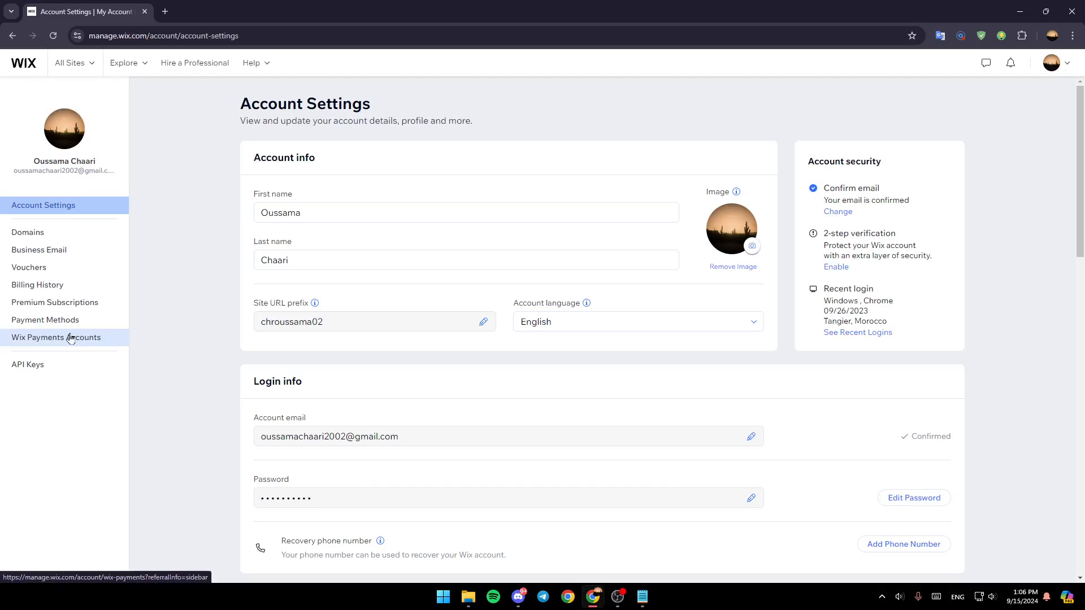
click(45, 320)
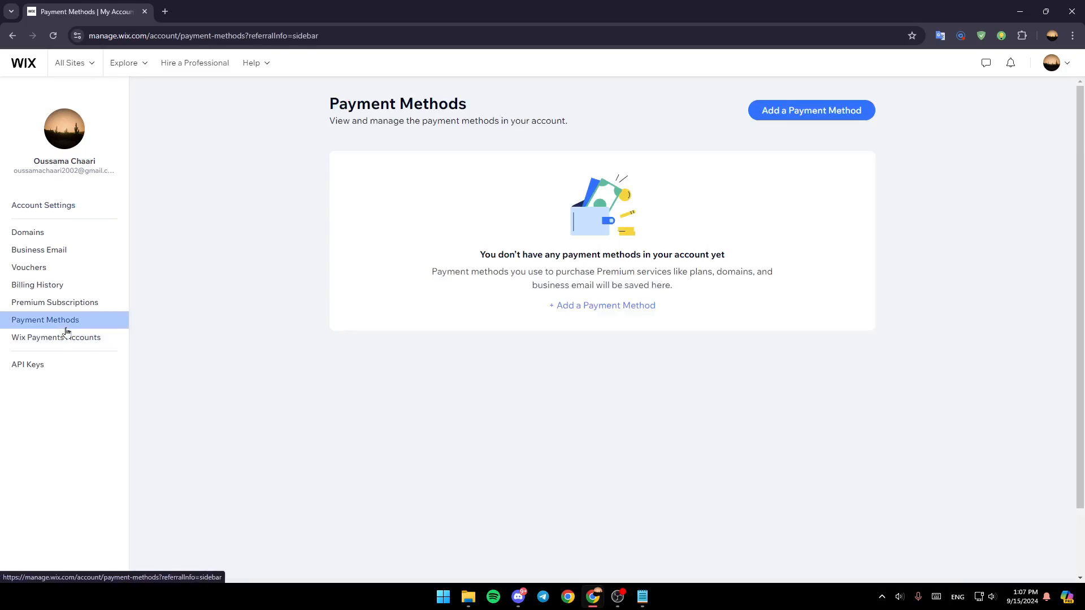
mouse_move(626, 240)
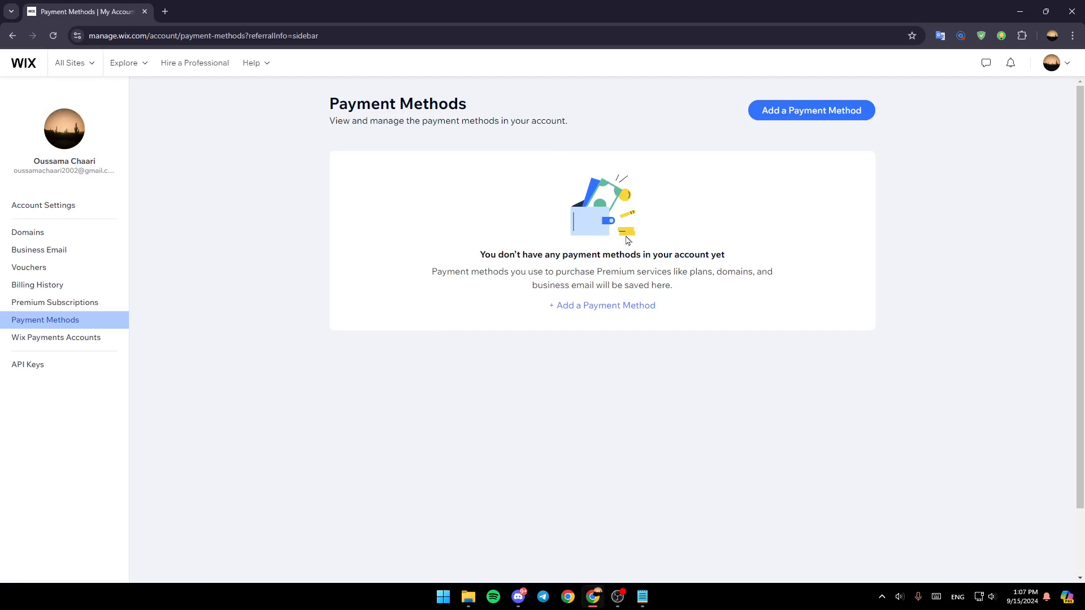
mouse_move(313, 195)
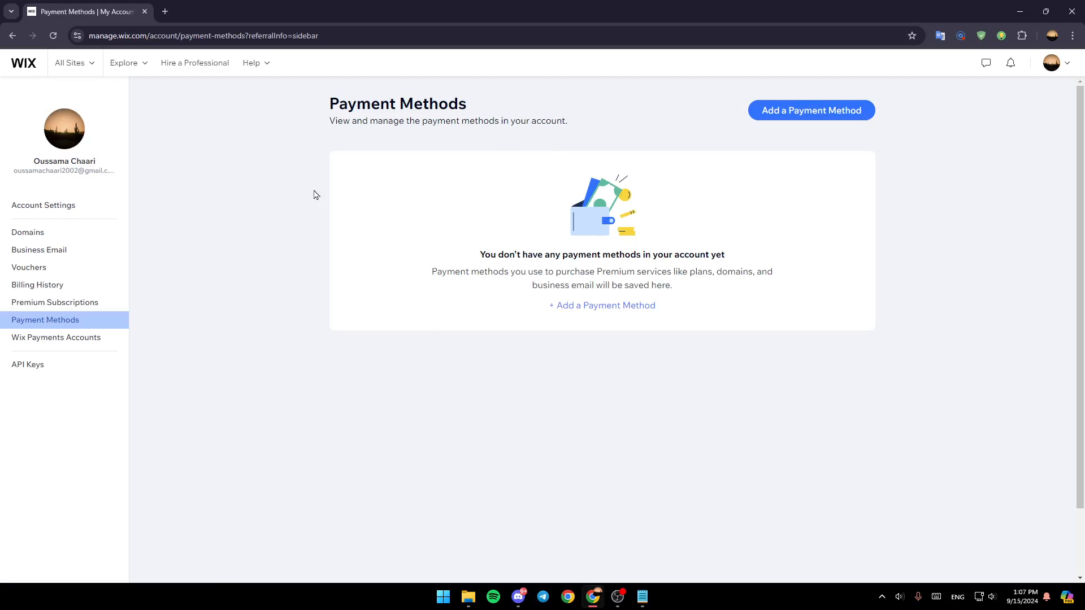
mouse_move(359, 340)
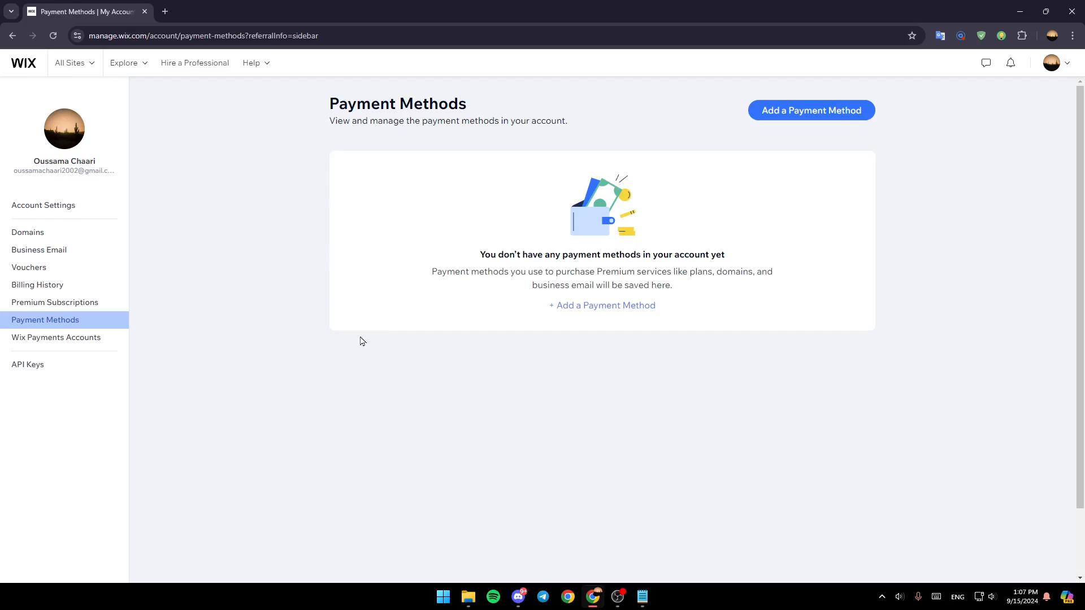
mouse_move(386, 173)
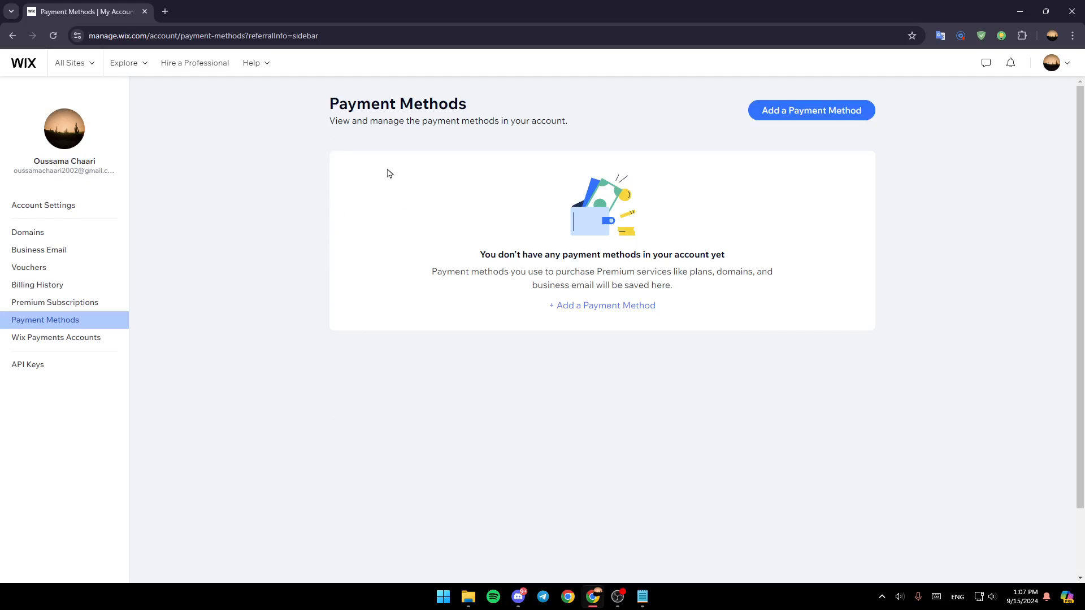
mouse_move(396, 195)
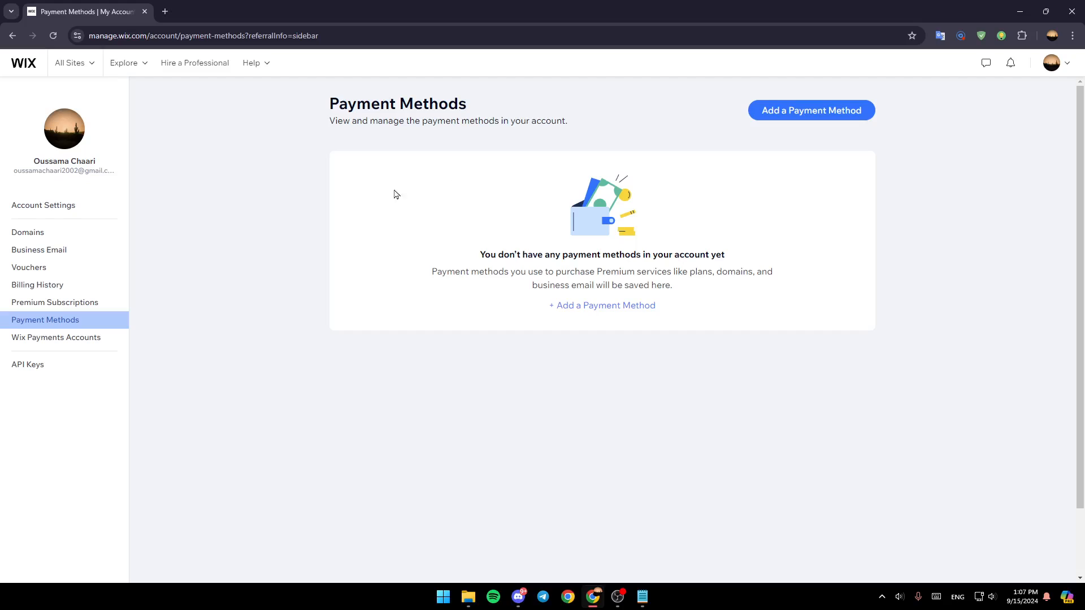
mouse_move(575, 257)
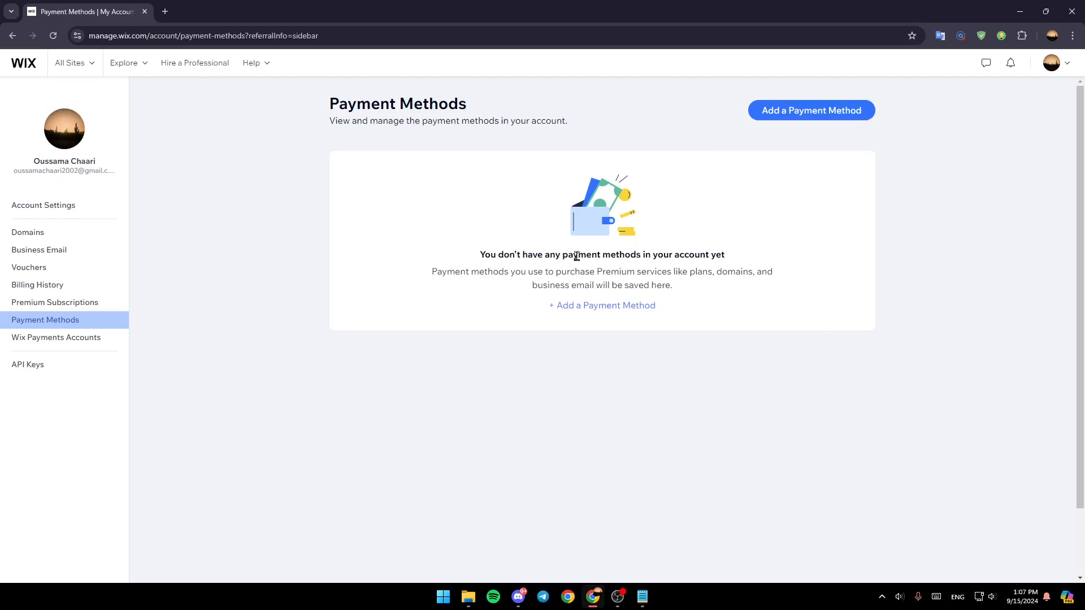
mouse_move(738, 267)
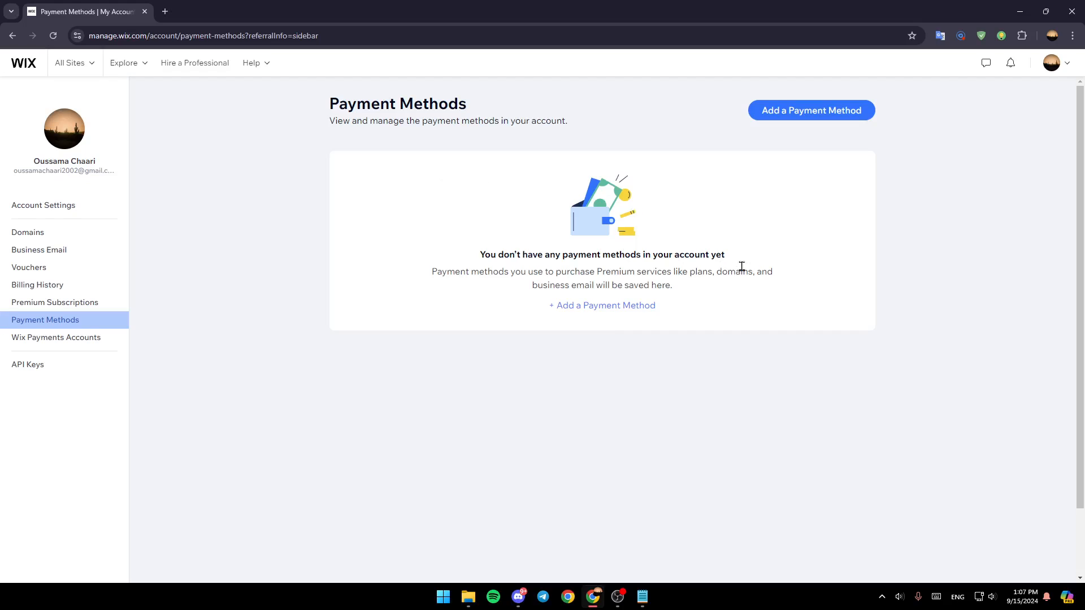
mouse_move(603, 257)
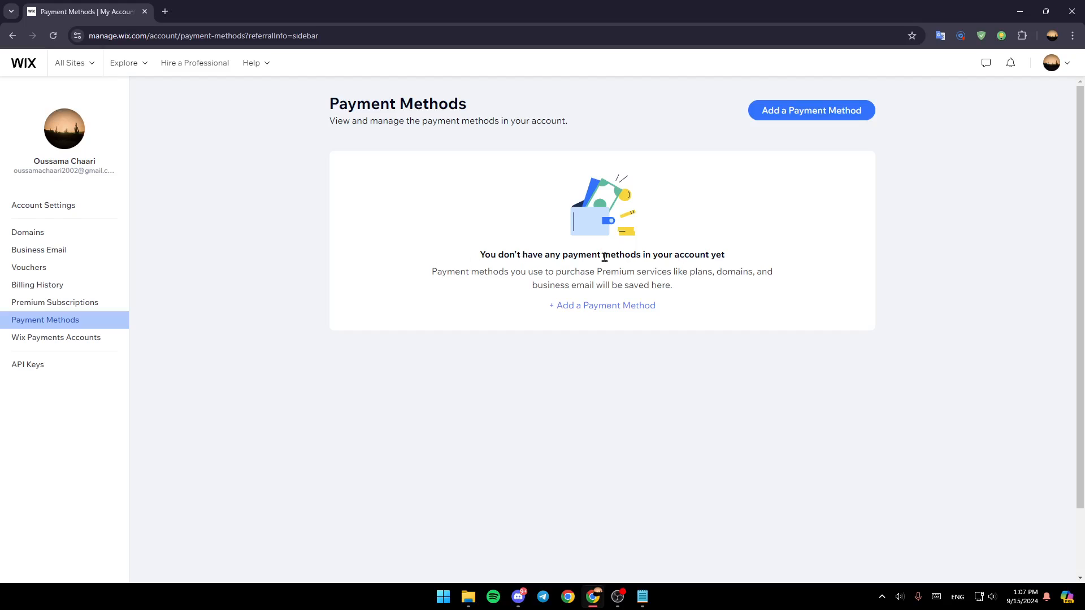
mouse_move(667, 210)
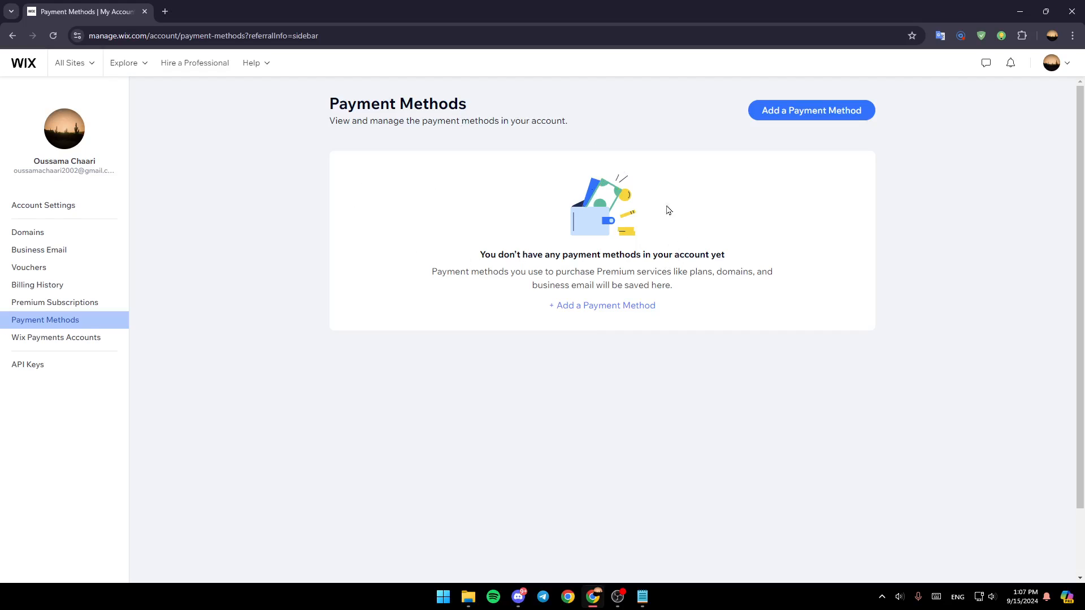
mouse_move(612, 214)
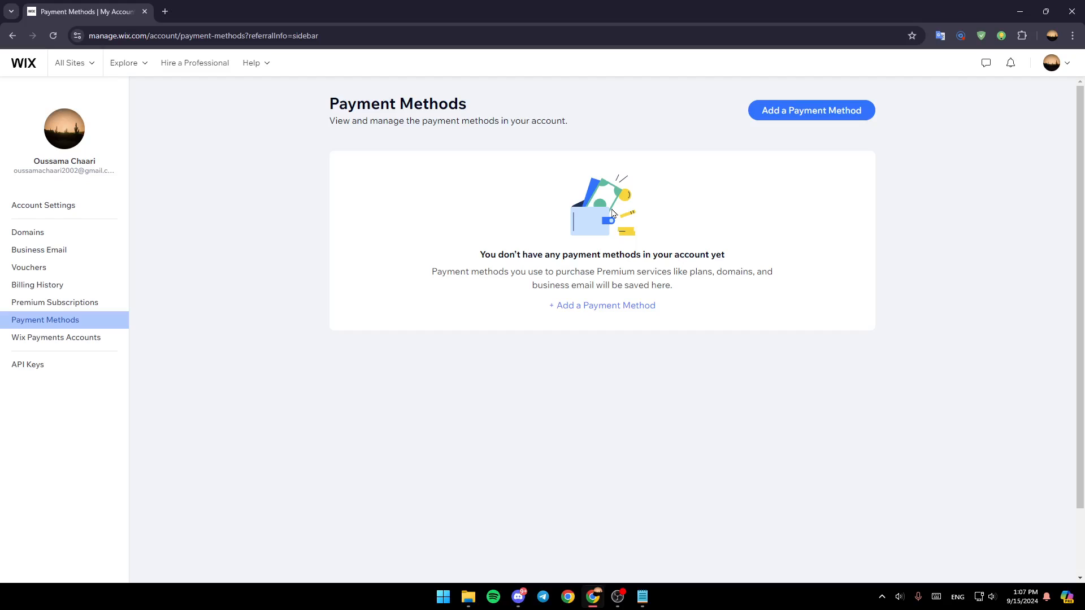
mouse_move(815, 125)
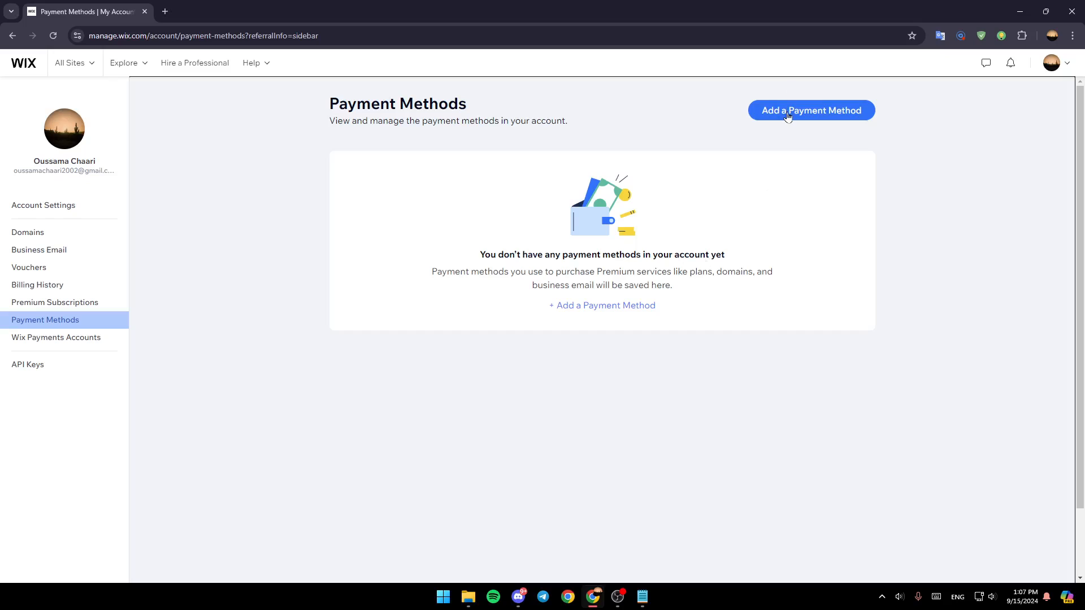
click(810, 109)
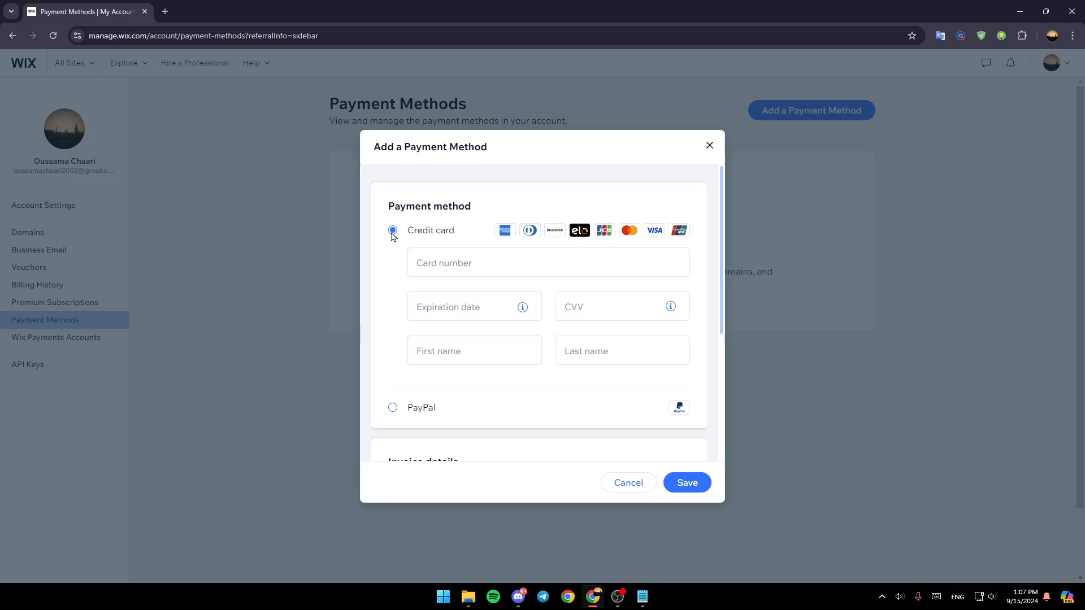
Step: Focus the Card number and First name fields, leaving the credit card details empty
click(547, 262)
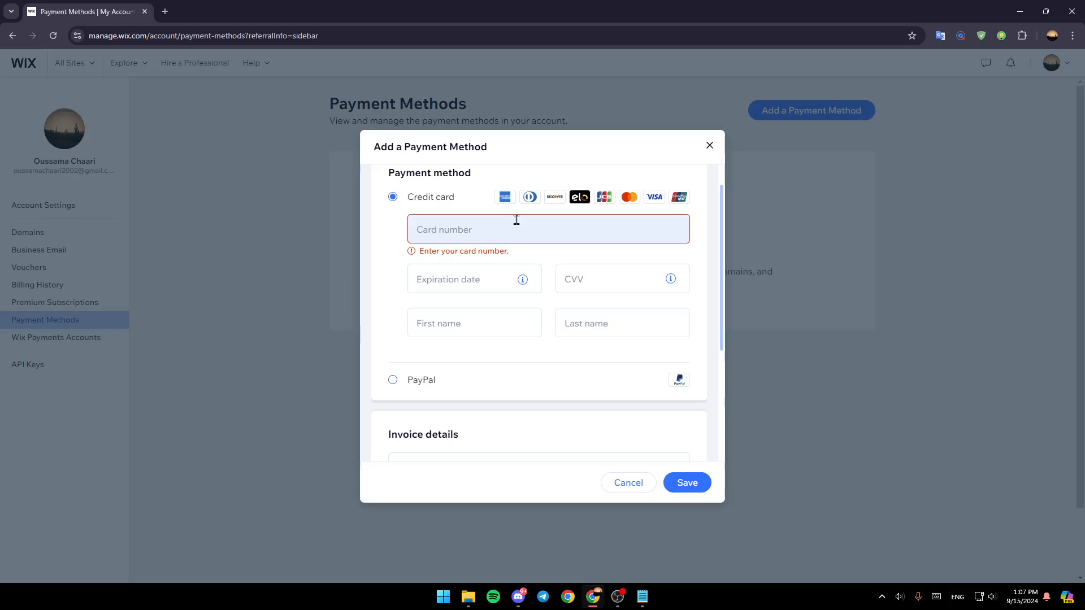
click(475, 328)
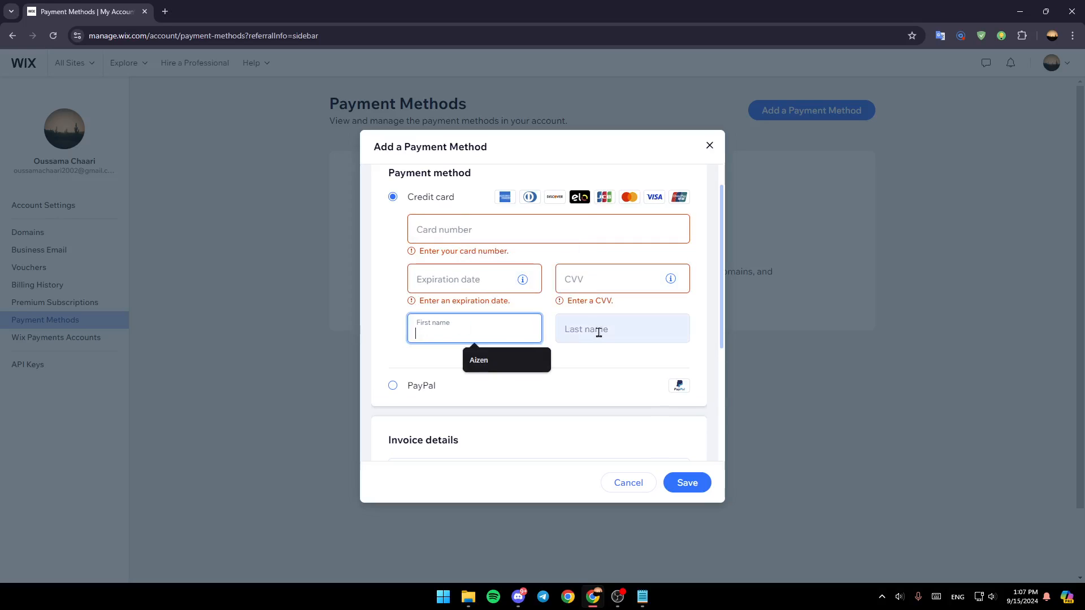
scroll(down, 3)
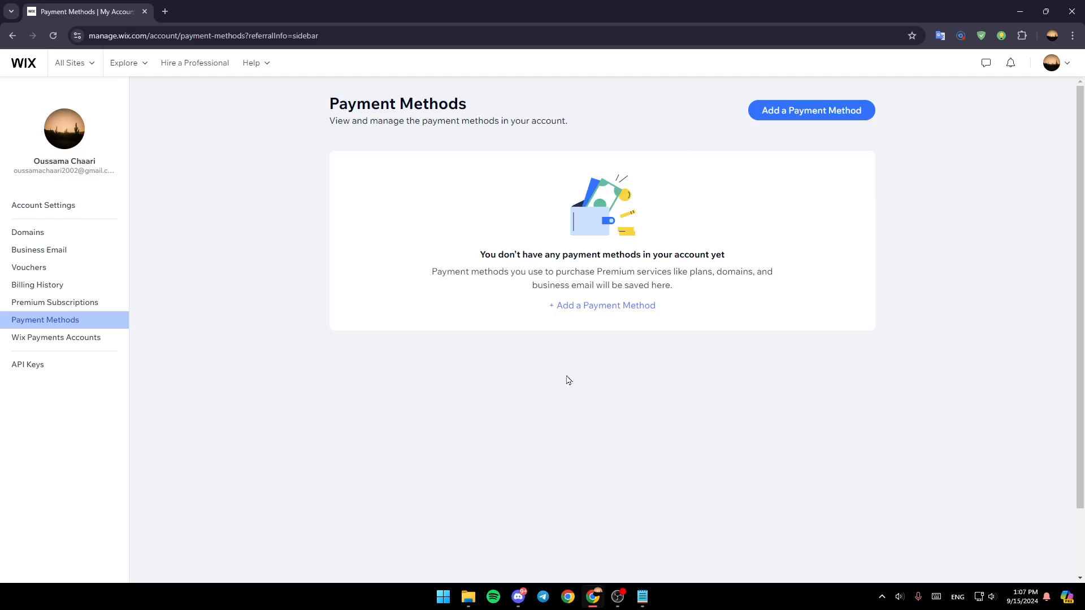
mouse_move(547, 425)
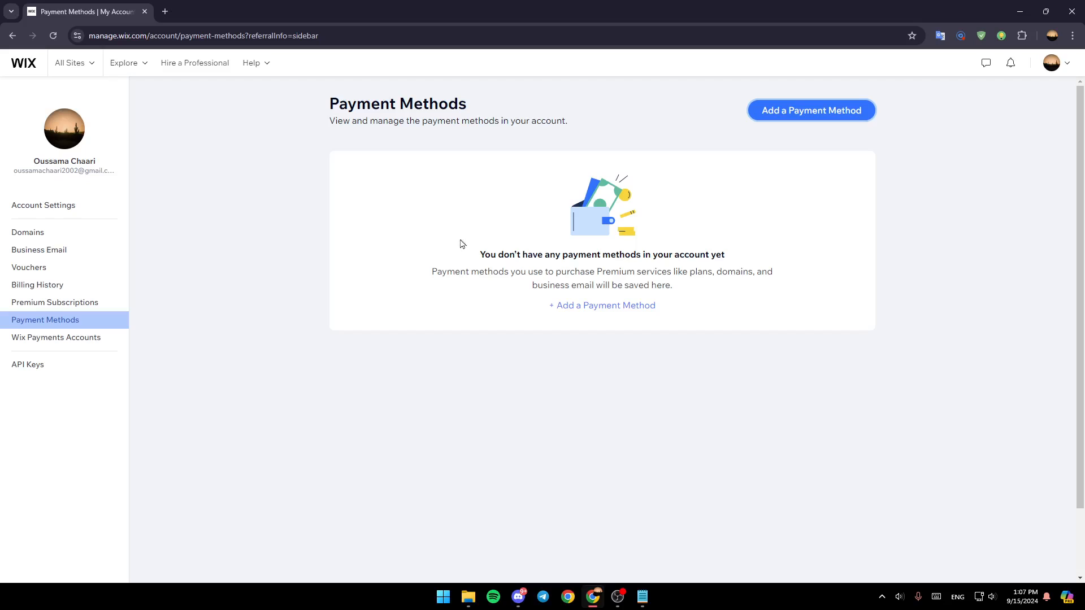
mouse_move(26, 65)
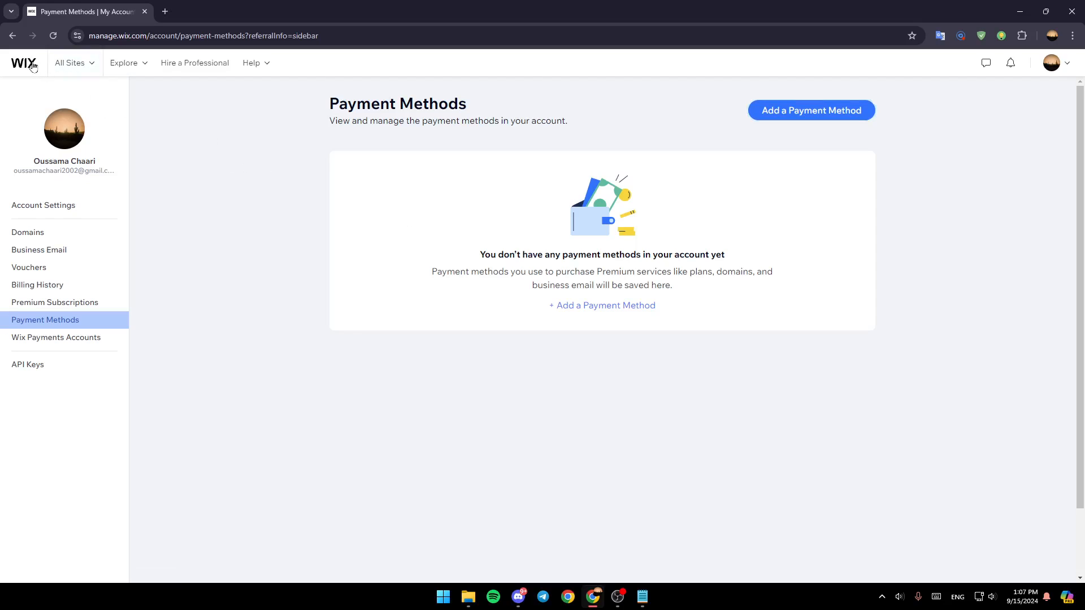